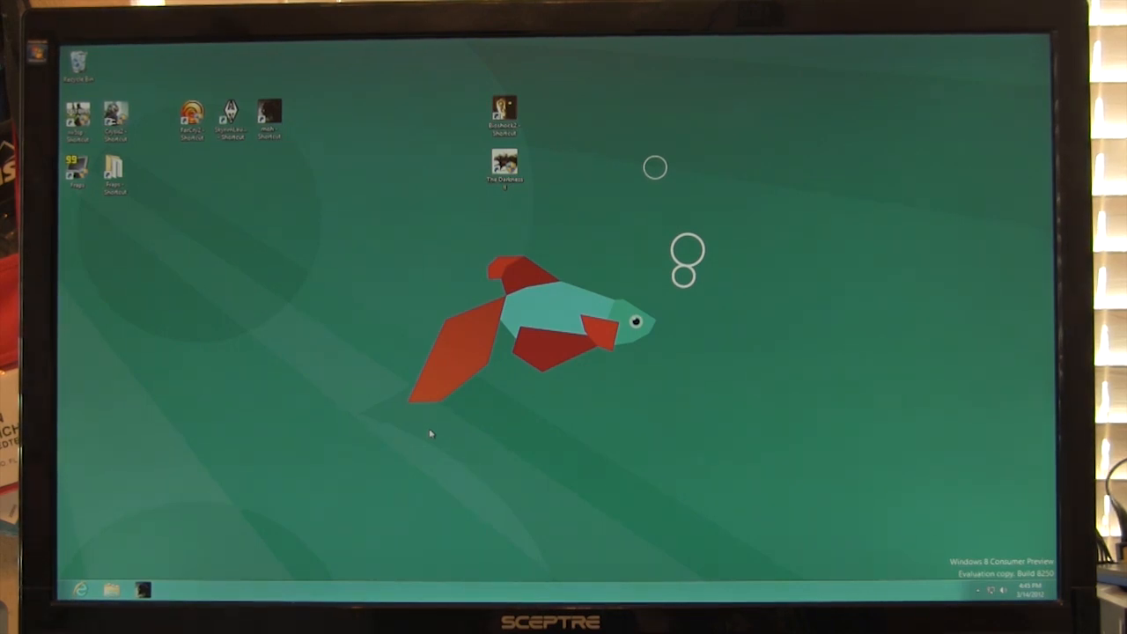
Launch Modern Warfare 3 from its desktop shortcut.
left_click(270, 116)
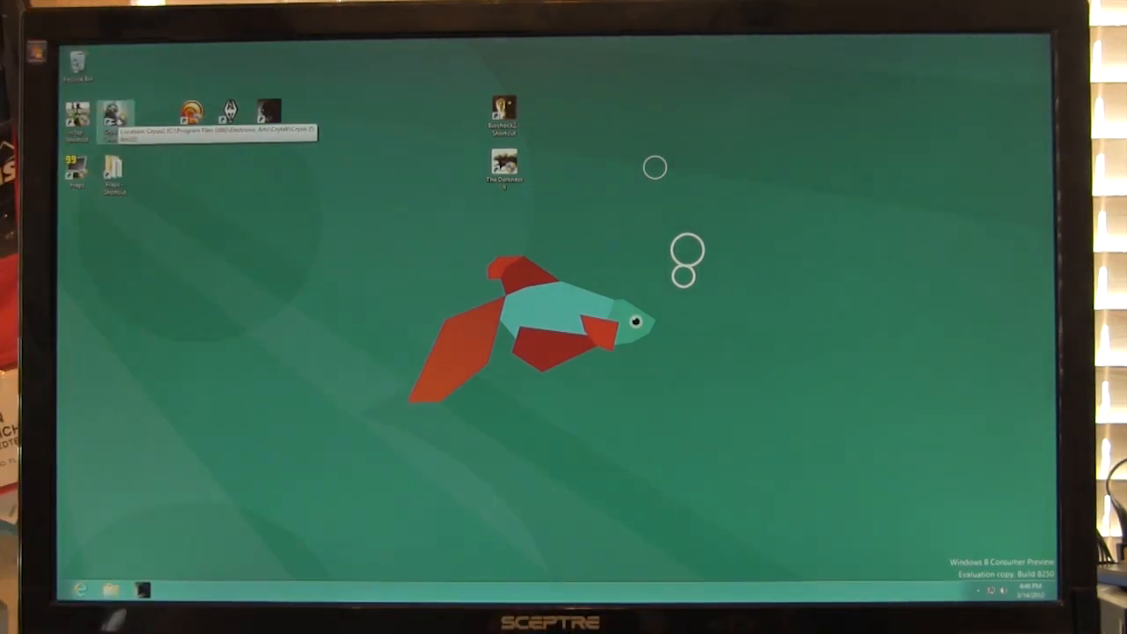
mouse_move(295, 127)
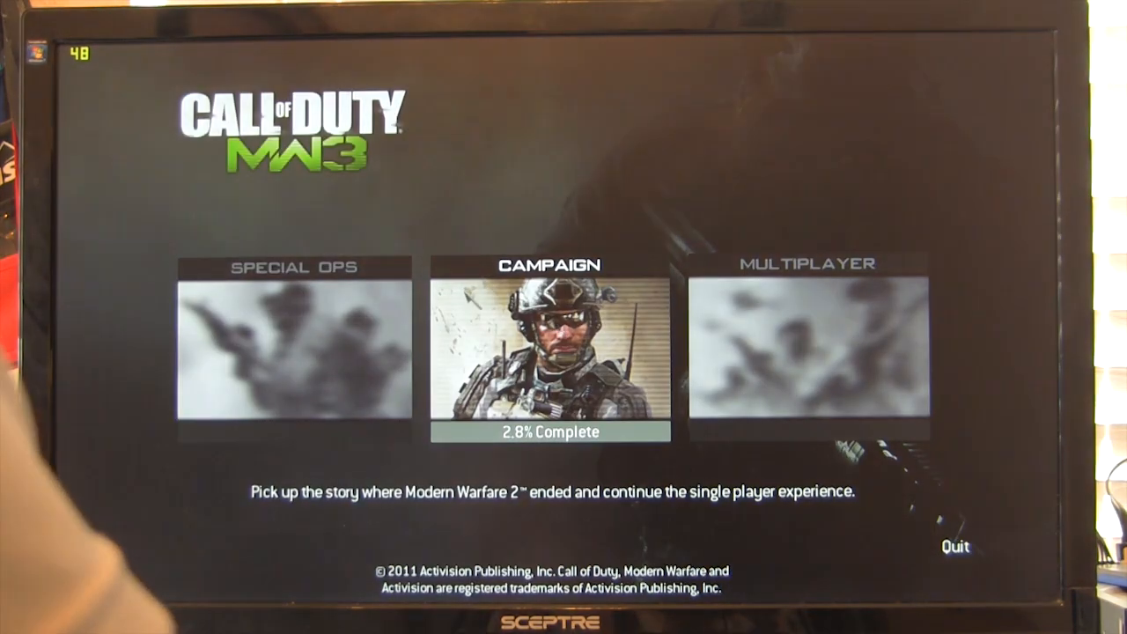
Open Campaign and resume the saved Modern Warfare 3 campaign.
left_click(550, 352)
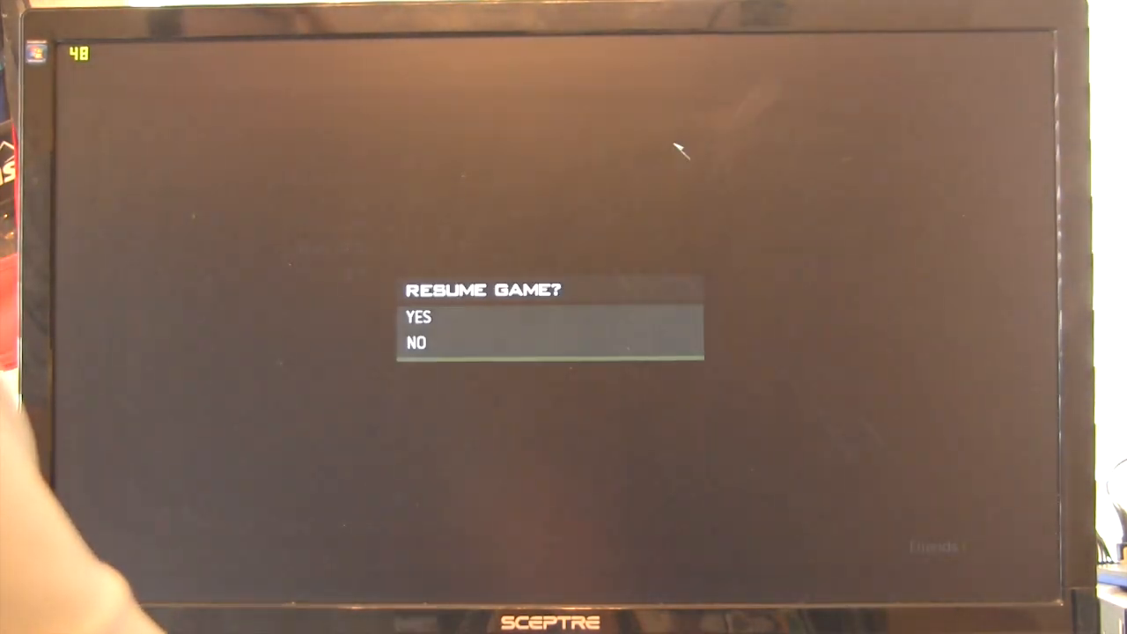
left_click(418, 316)
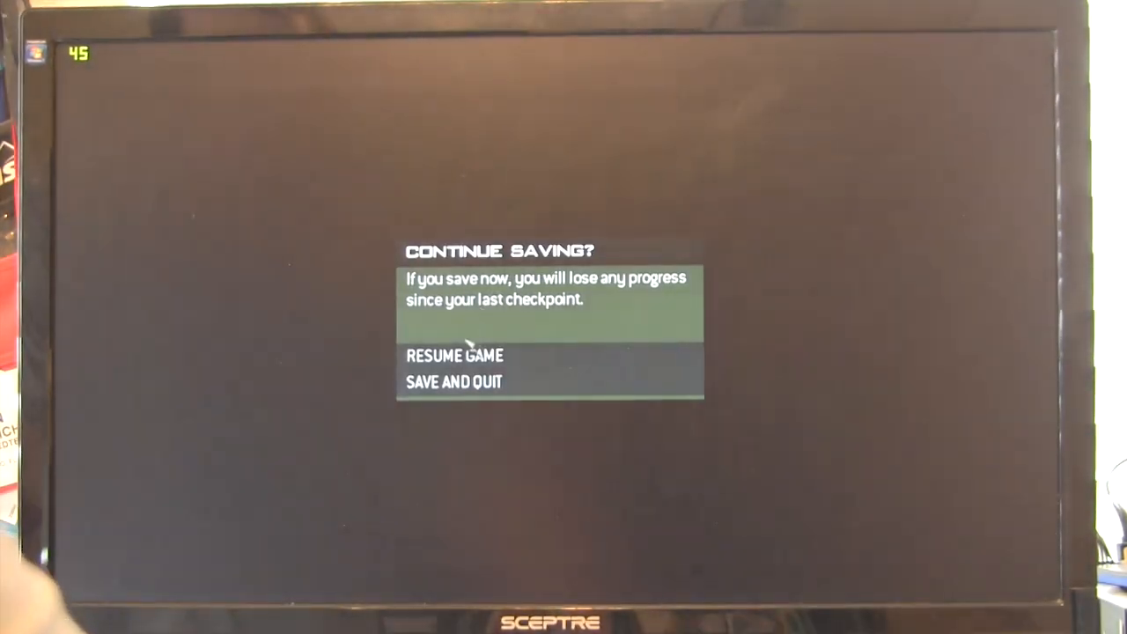
Save and quit the Modern Warfare 3 campaign, confirming with Yes.
left_click(453, 381)
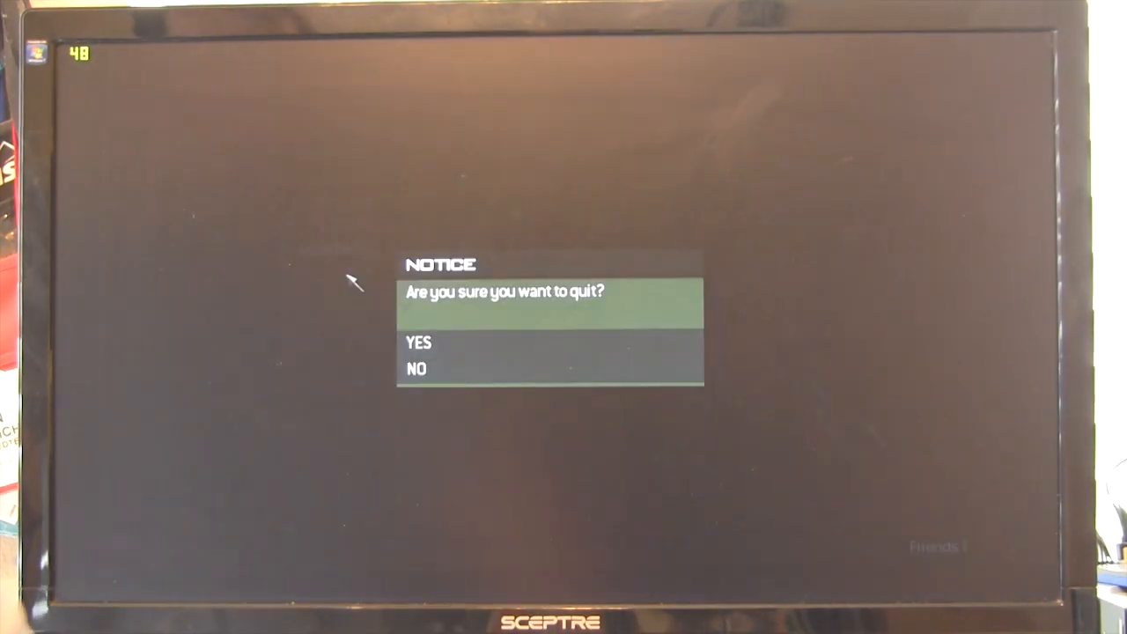
left_click(418, 342)
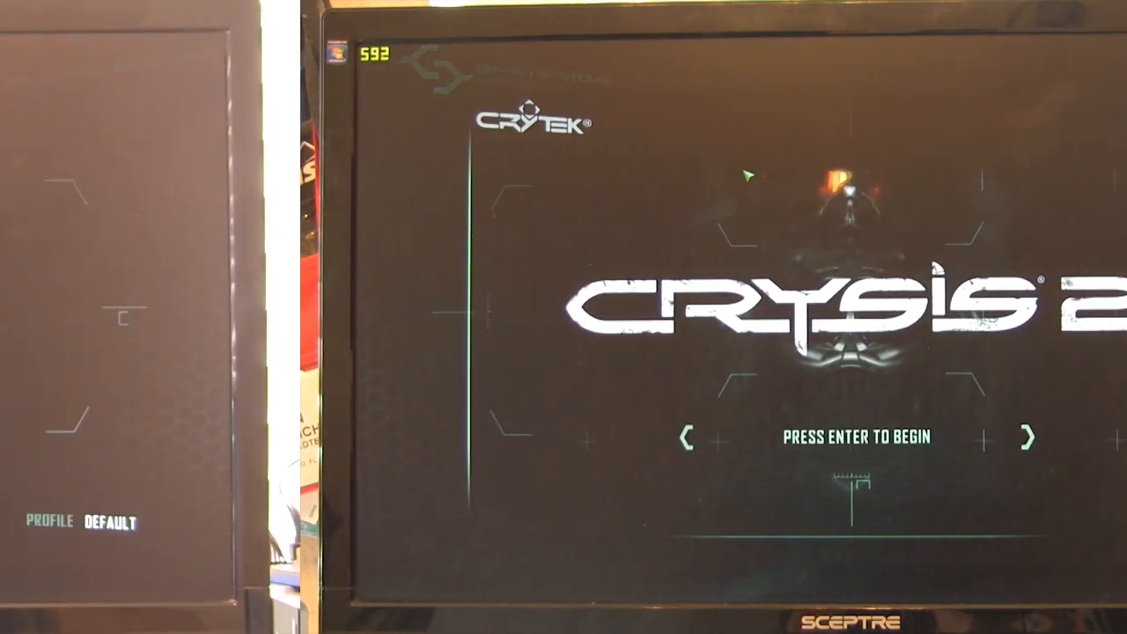
Start Crysis 2, leave the mission, and open Campaign > Load saves.
key("enter")
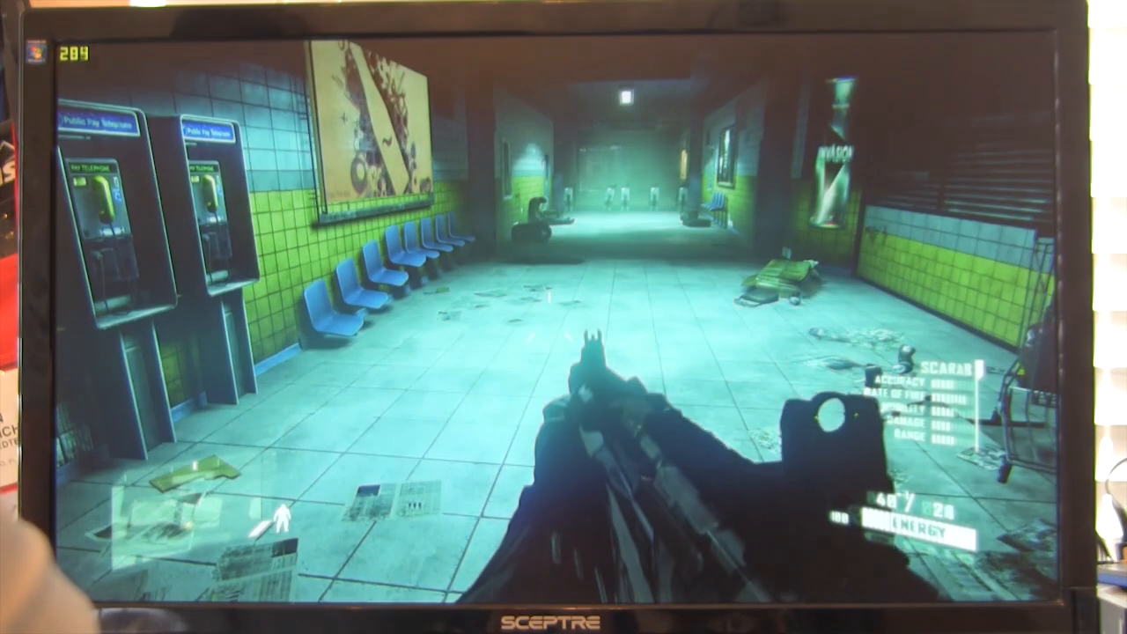
key("Escape")
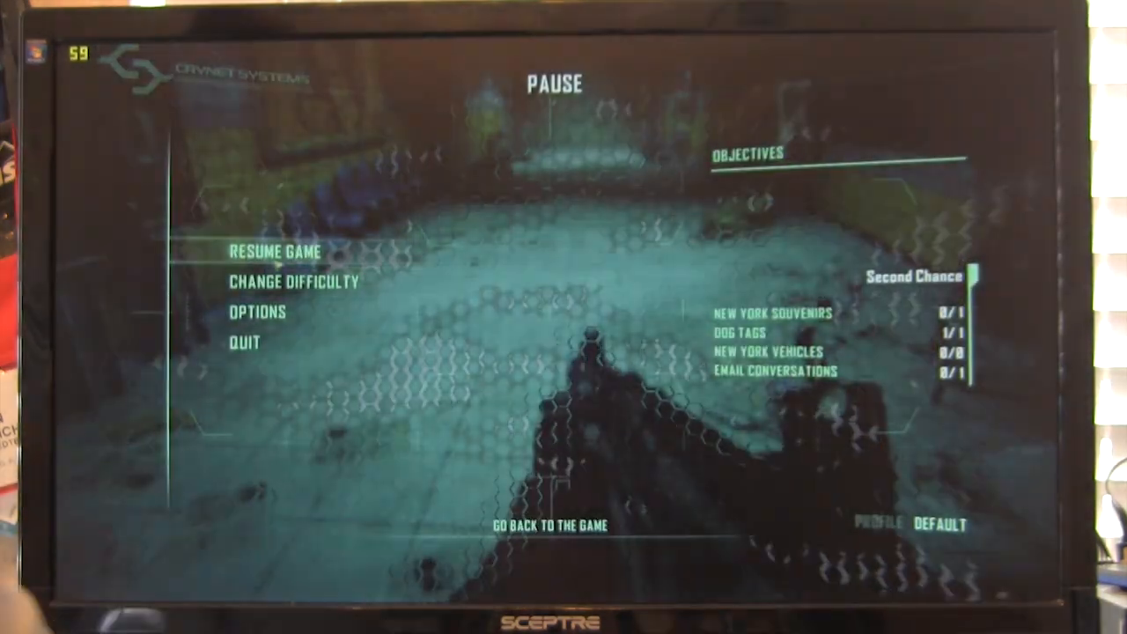
key("down")
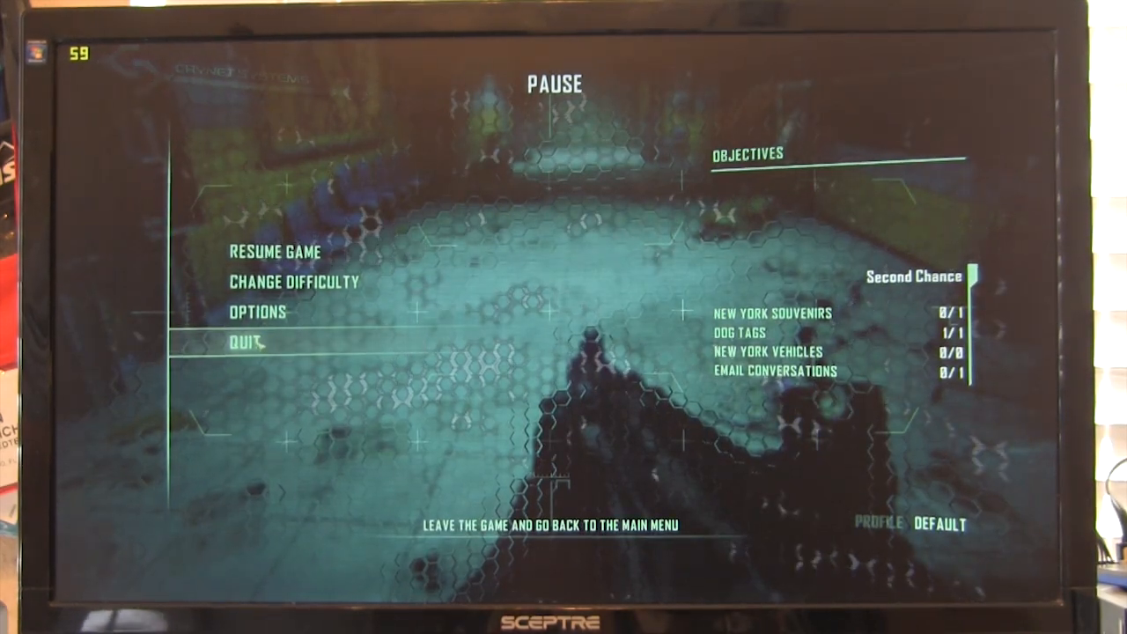
left_click(247, 342)
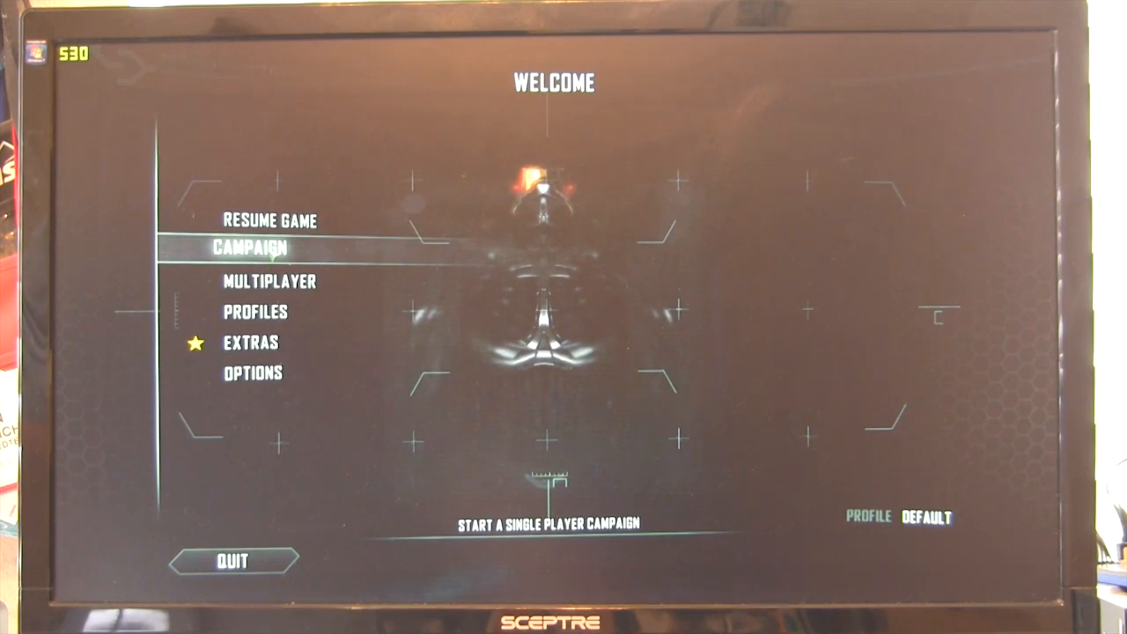
left_click(257, 248)
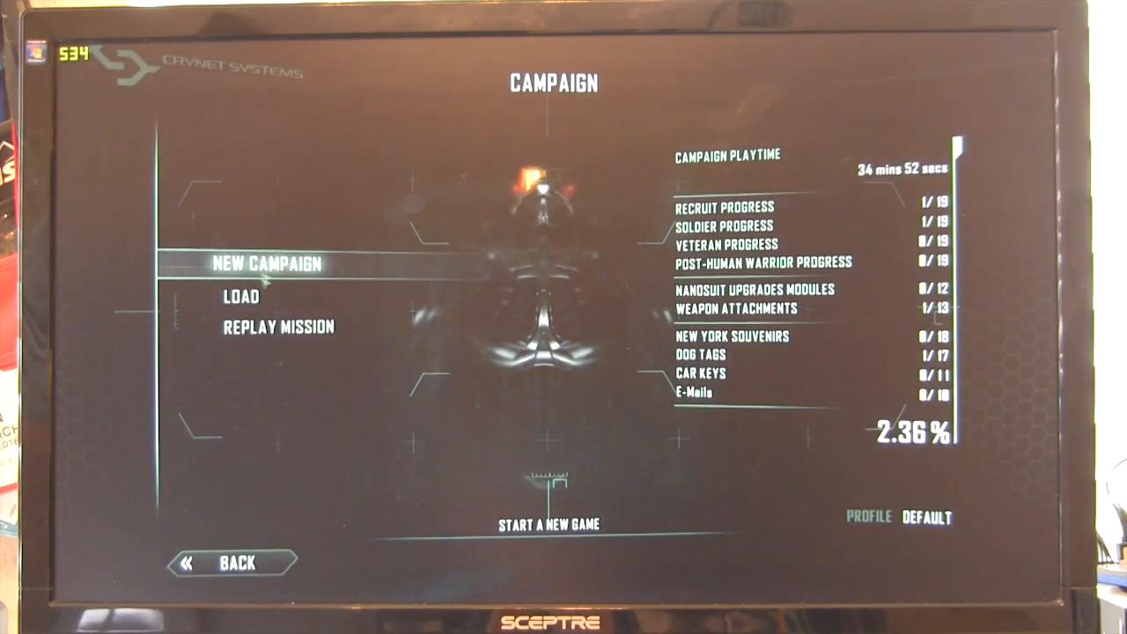
left_click(245, 296)
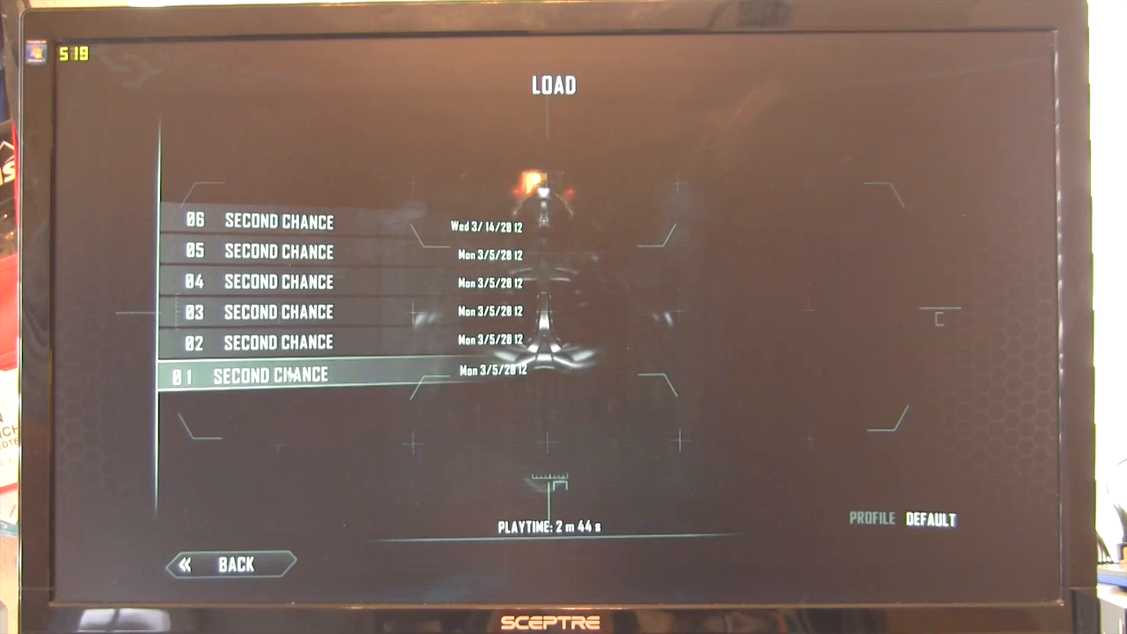
Load a Second Chance save from the Crysis 2 load list.
left_click(264, 373)
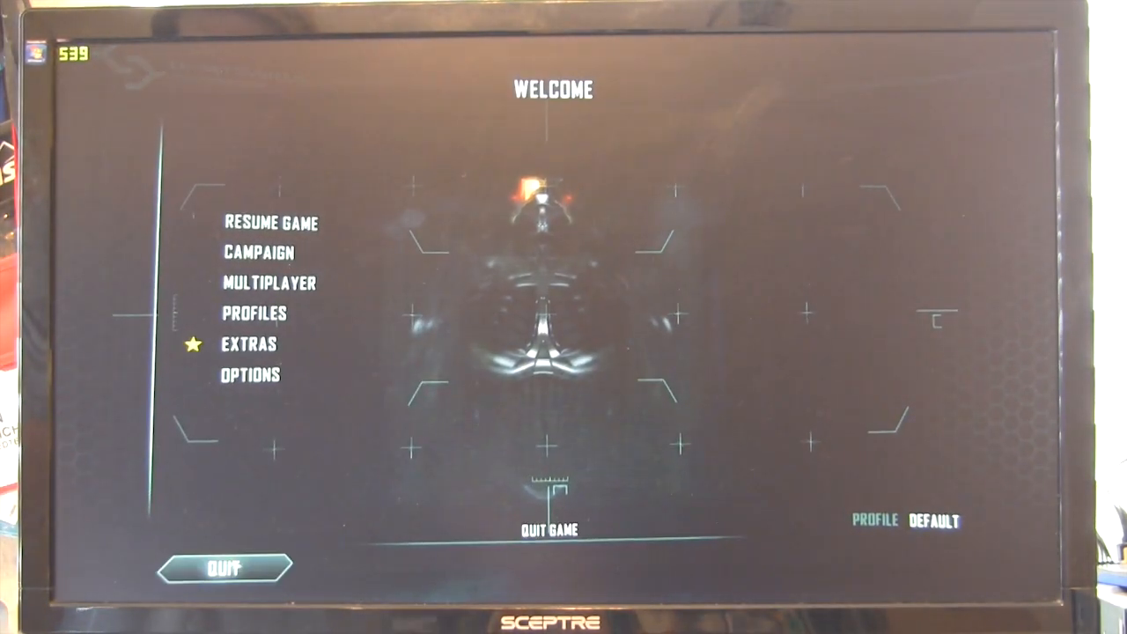
Quit Crysis 2 to the desktop and launch Far Cry 2.
left_click(223, 568)
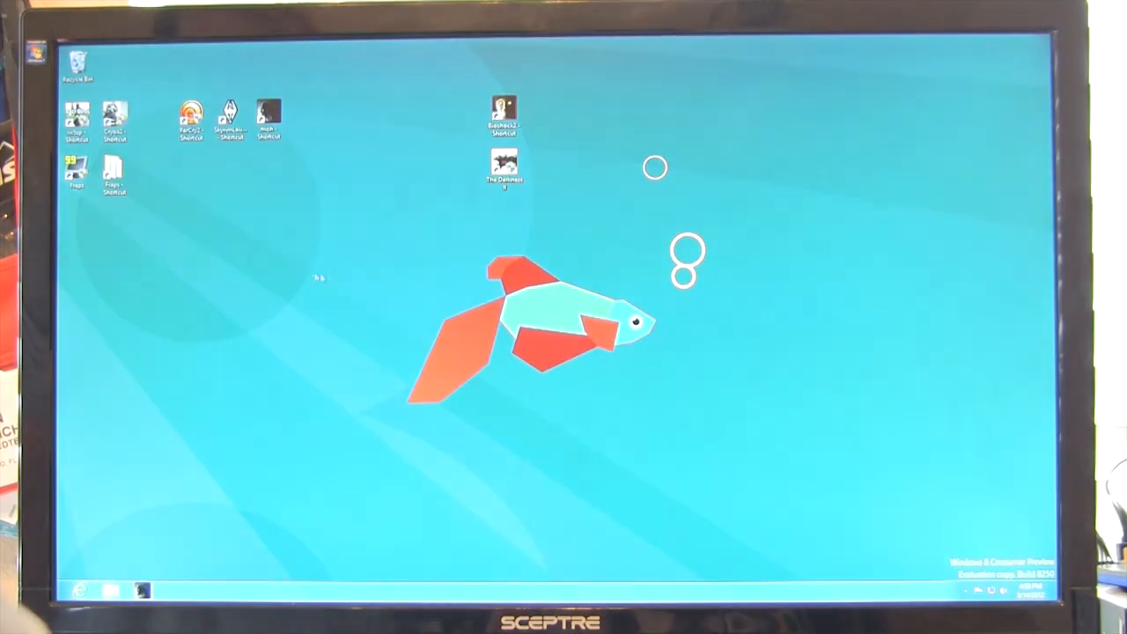
double_click(190, 119)
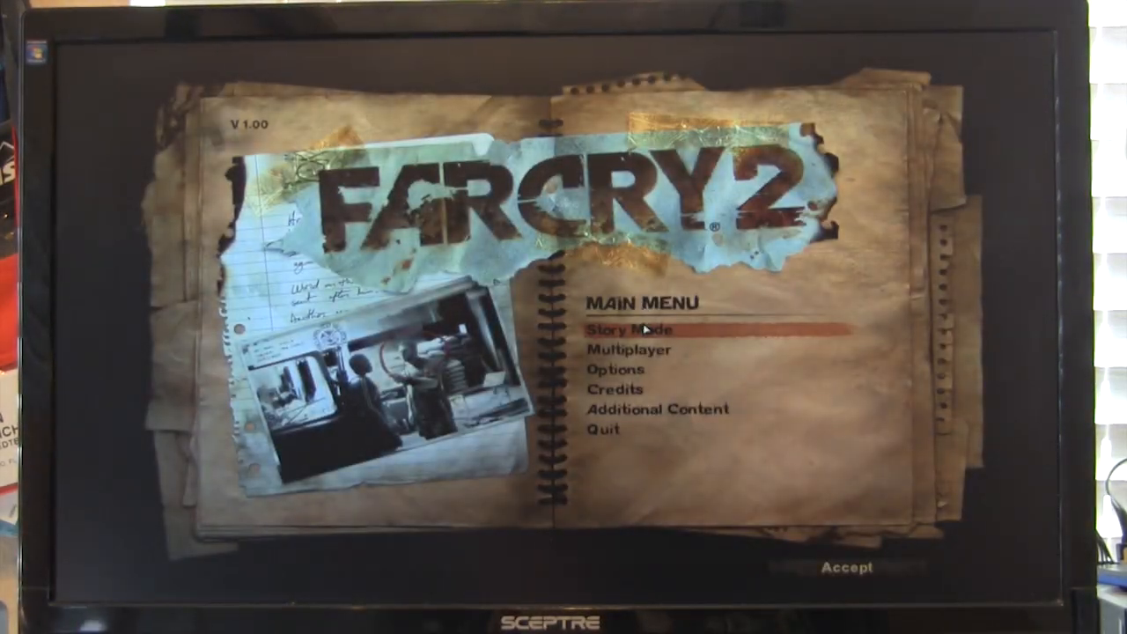
Load the most recent Far Cry 2 story mode save.
left_click(627, 329)
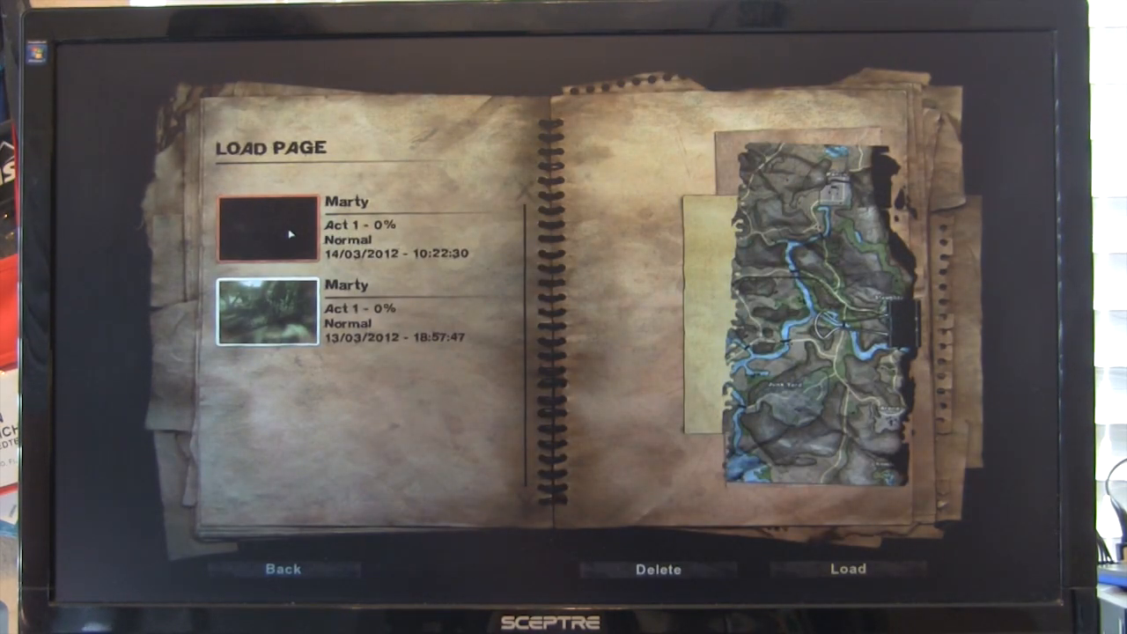
left_click(845, 568)
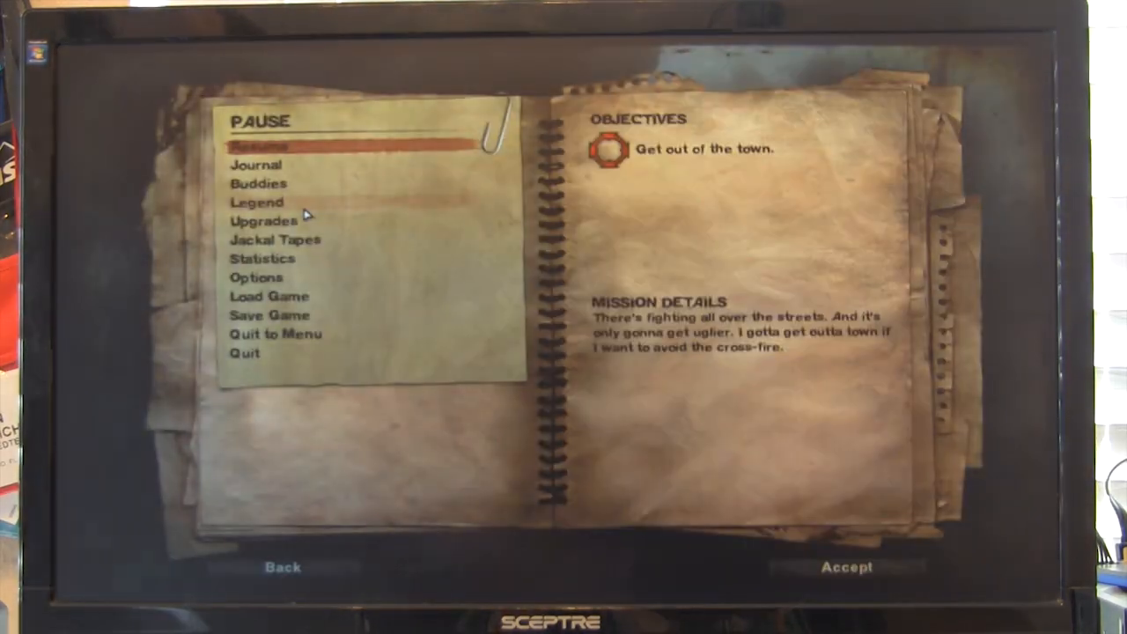
Quit Far Cry 2 after backing out of the first quit confirmation.
left_click(245, 353)
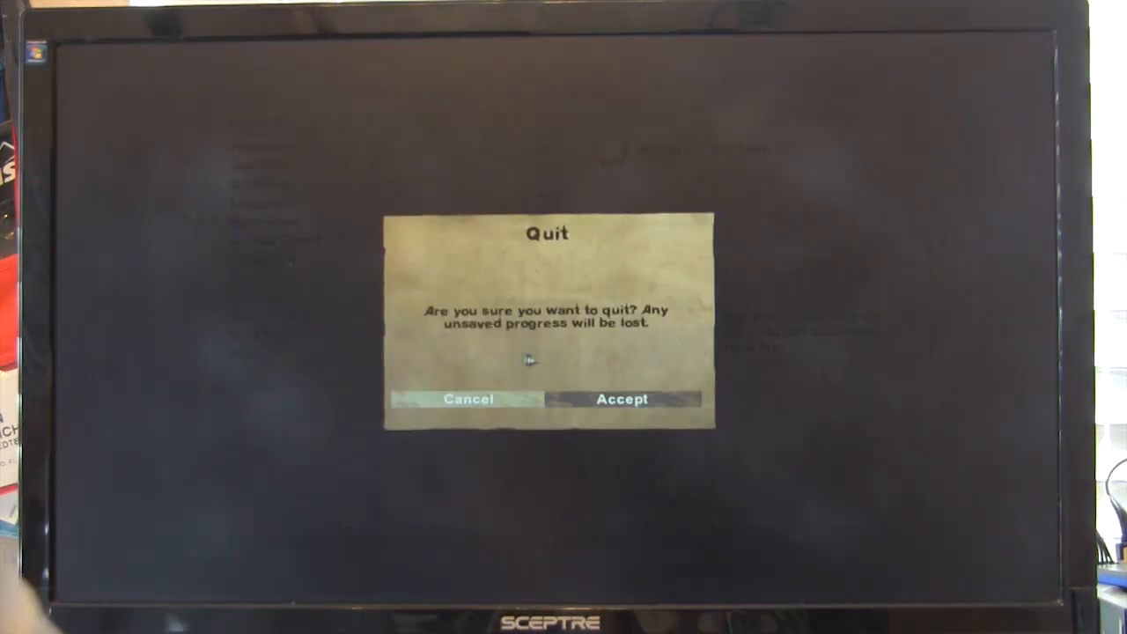
left_click(467, 399)
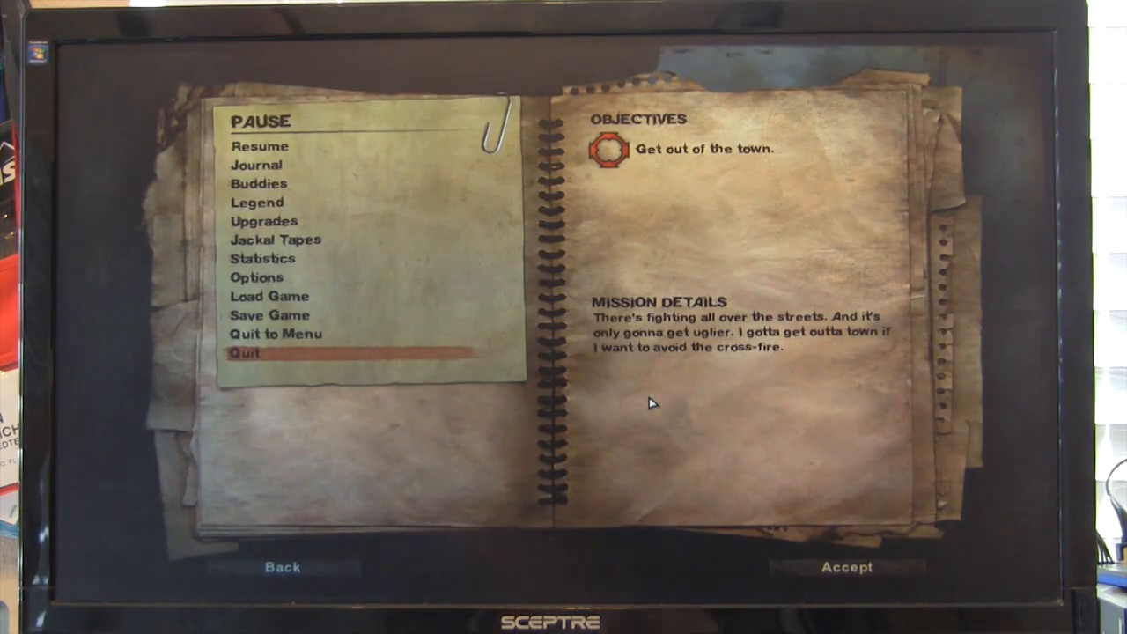
left_click(241, 352)
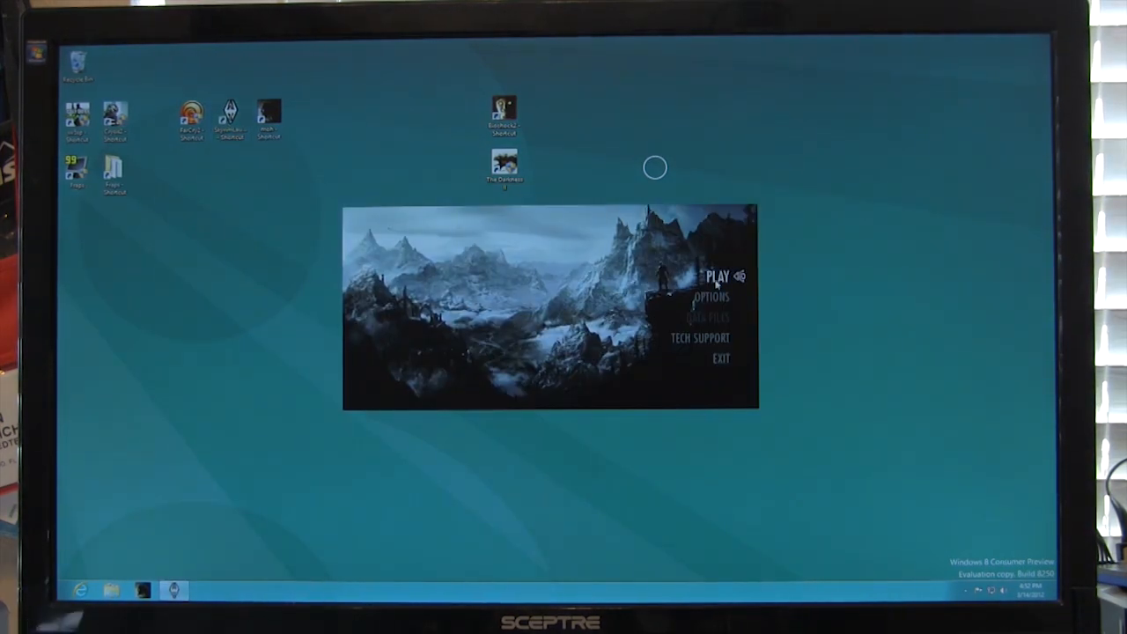
Start Skyrim from its launcher and open LOAD on the title menu.
left_click(716, 275)
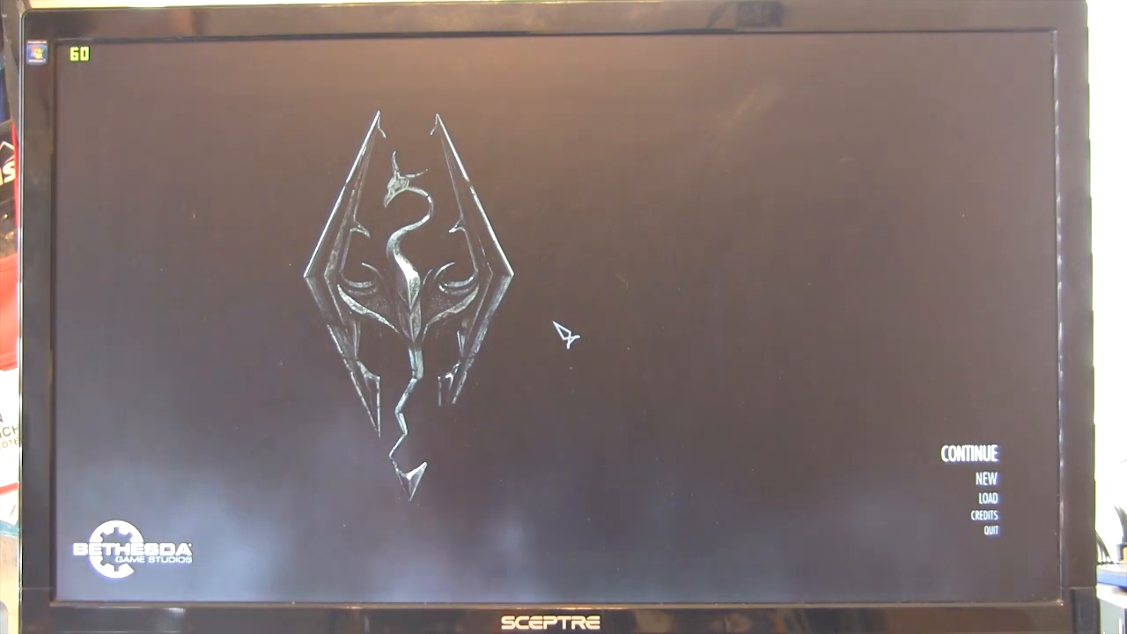
mouse_move(995, 516)
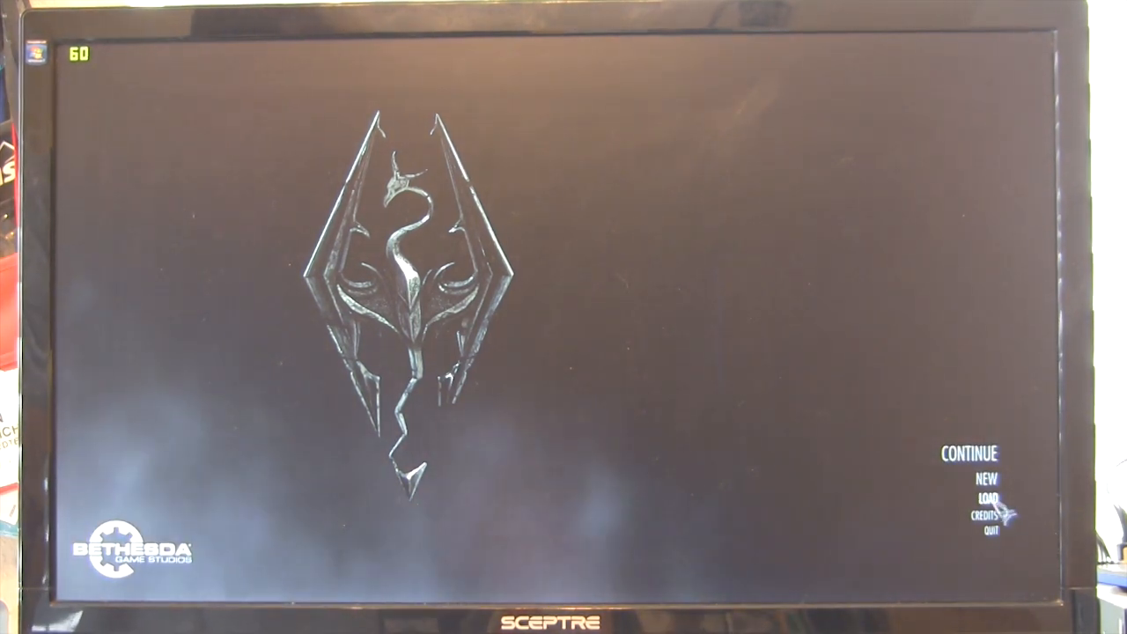
left_click(979, 499)
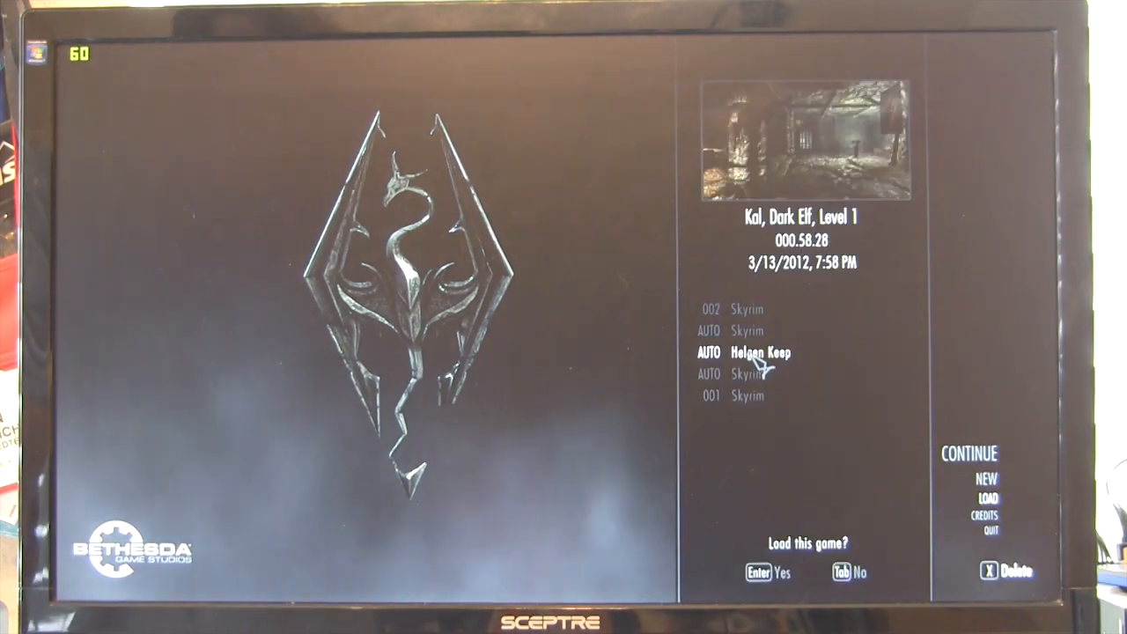
Load the Helgen Keep autosave.
key("enter")
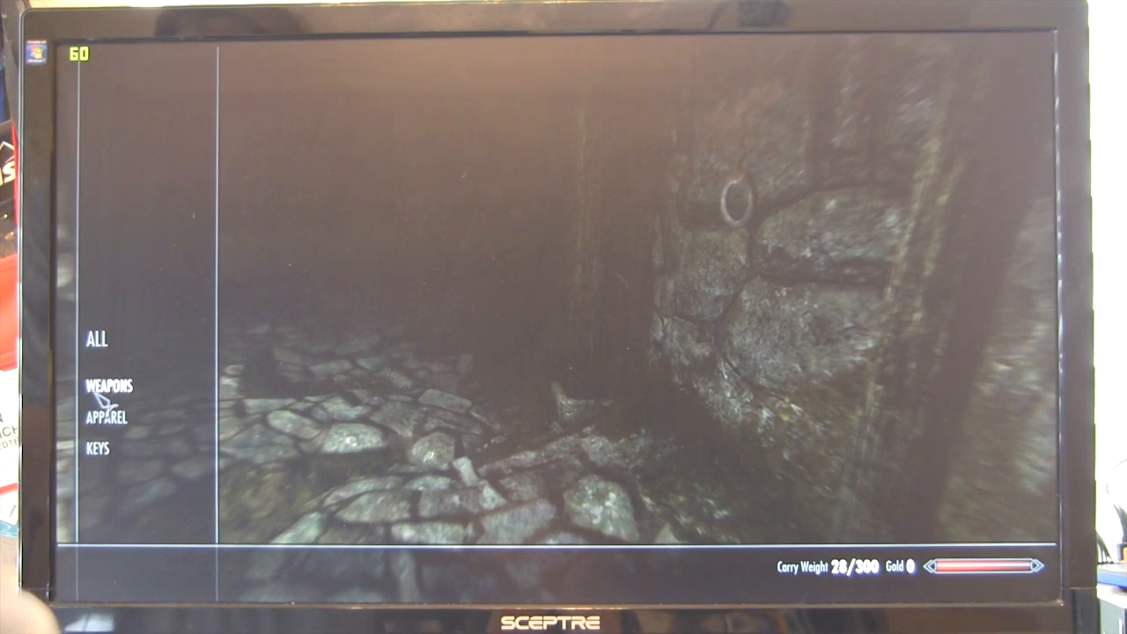
Browse APPAREL in the inventory and select the Imperial Light Boots.
left_click(108, 385)
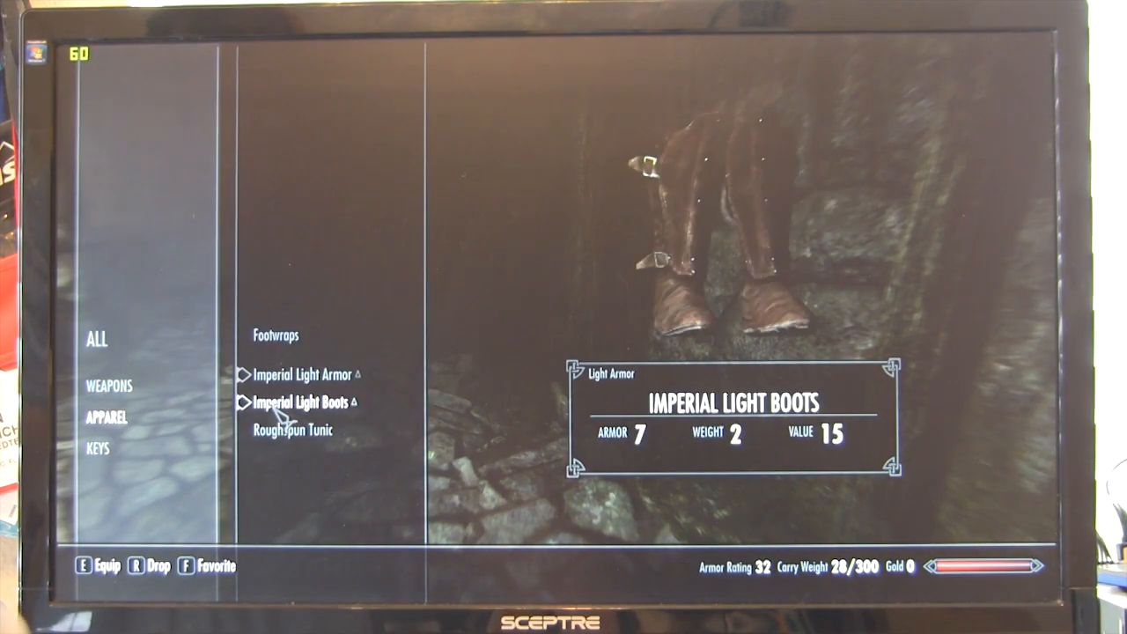
left_click(299, 403)
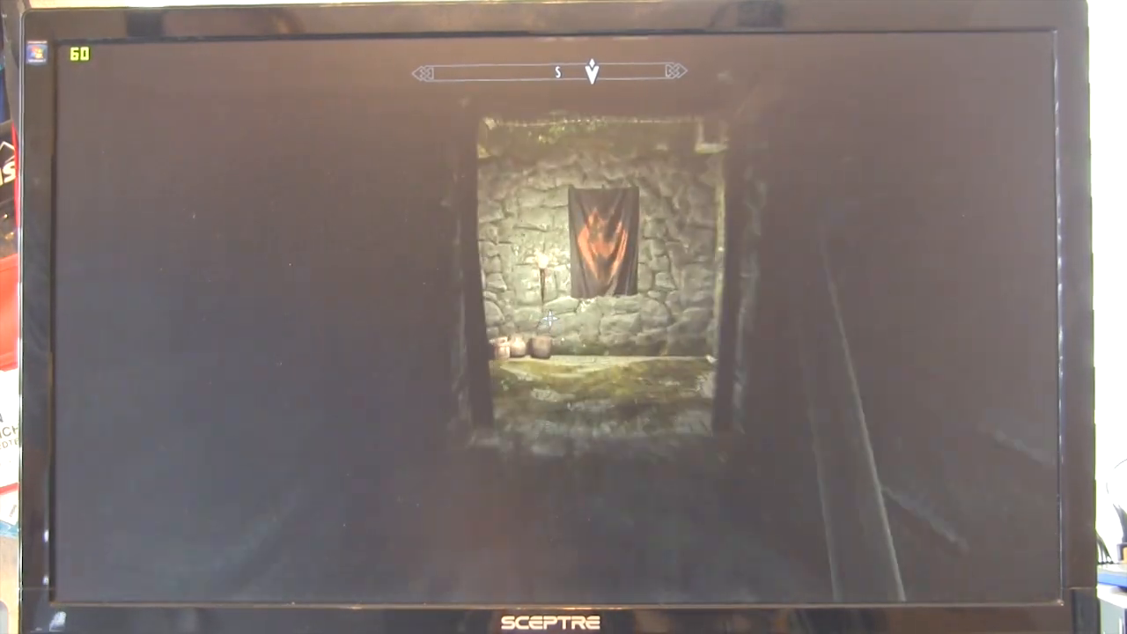
mouse_move(564, 317)
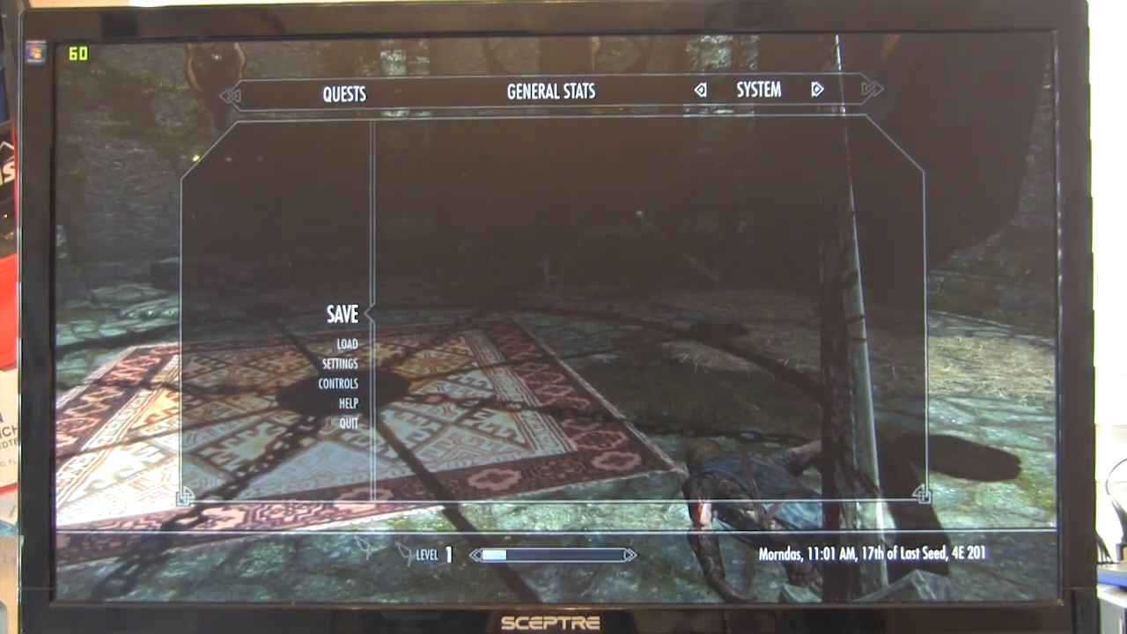
Quit Skyrim to the desktop and confirm.
left_click(349, 423)
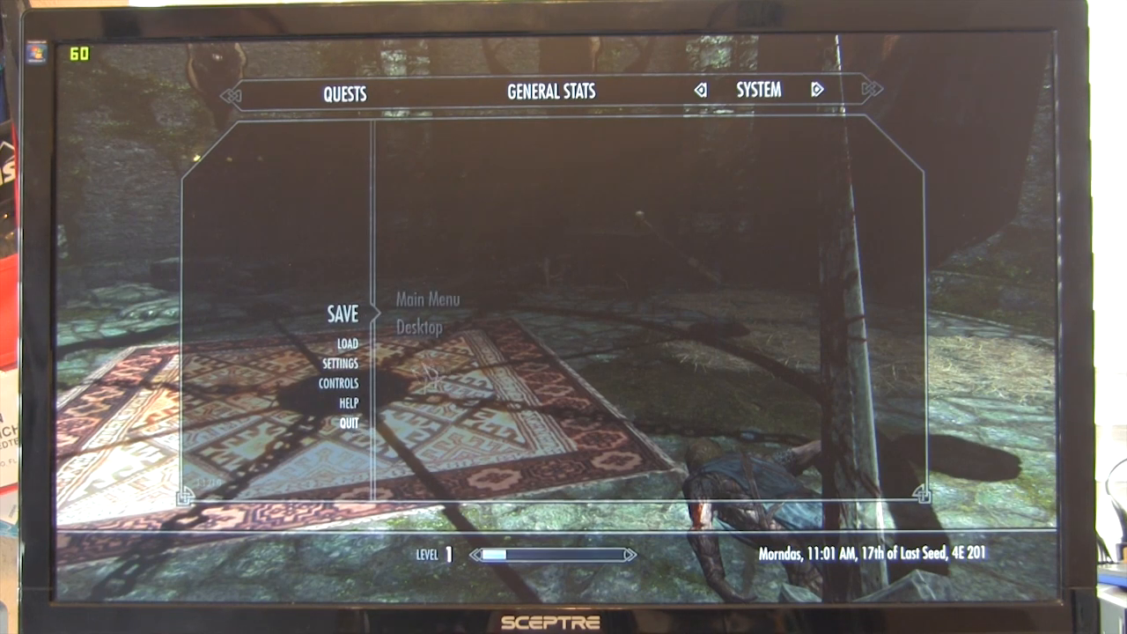
left_click(419, 327)
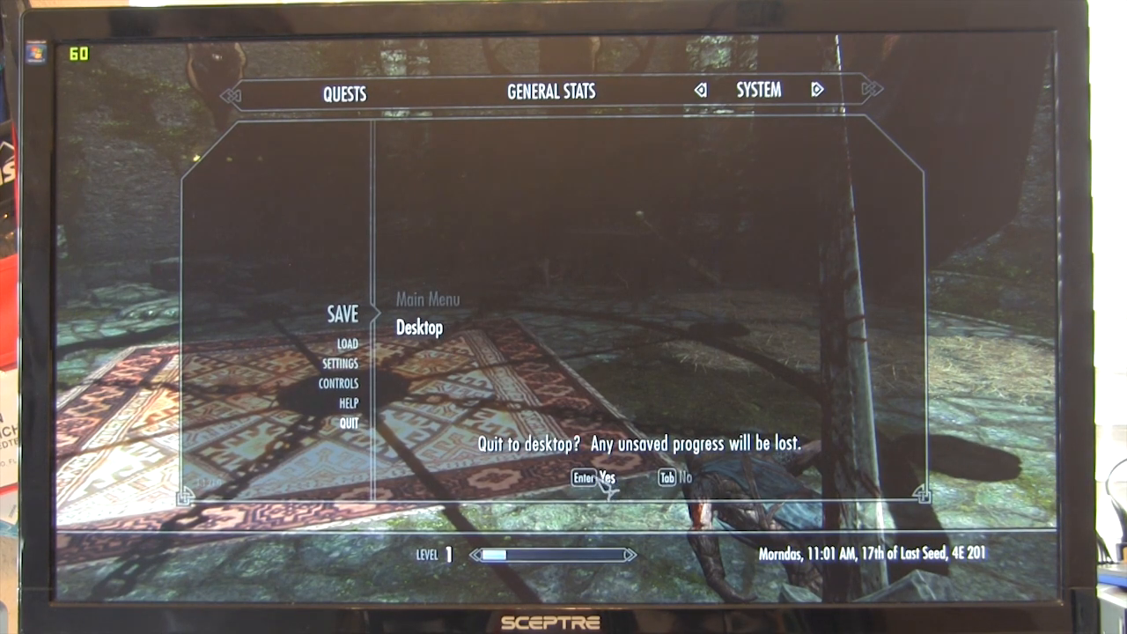
key("Enter")
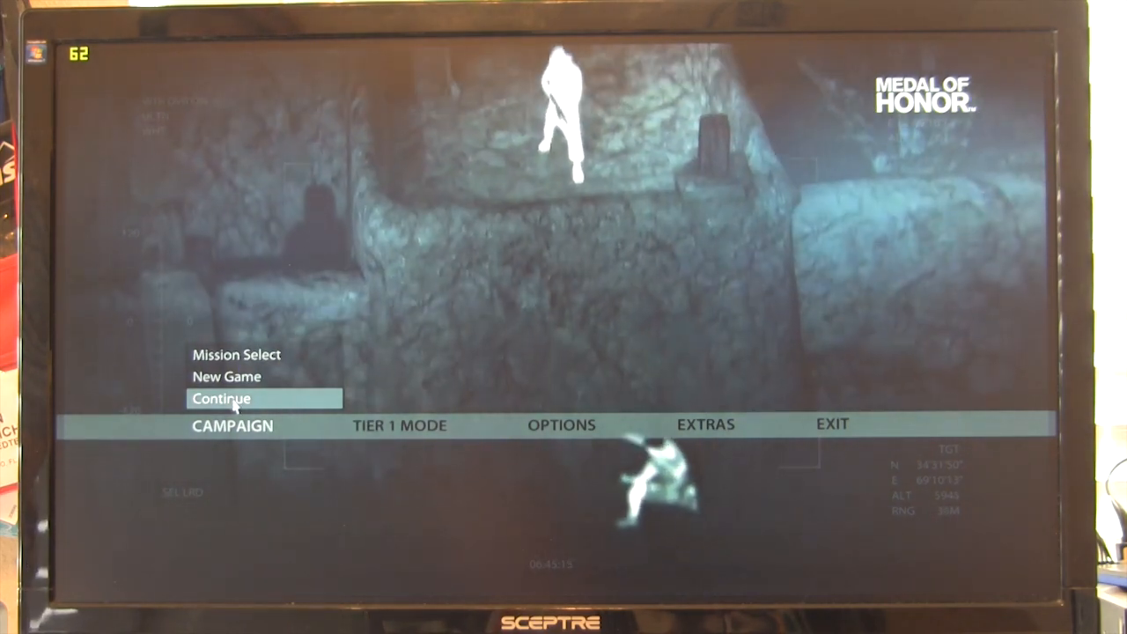
Start the First In campaign mission from Medal of Honor's Mission Select.
left_click(236, 354)
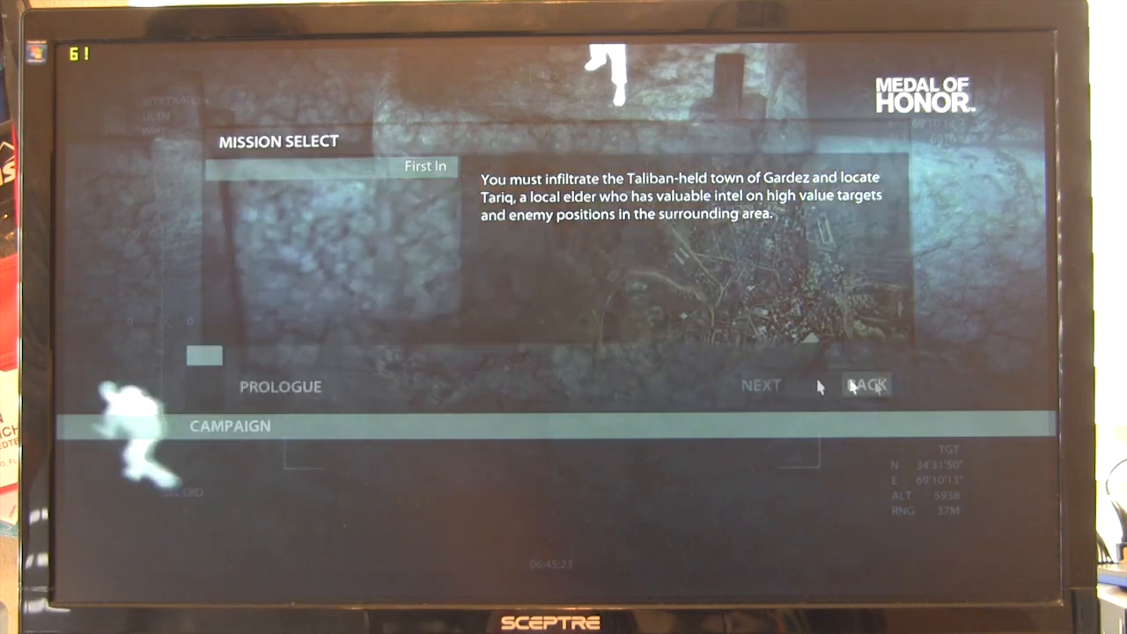
left_click(866, 385)
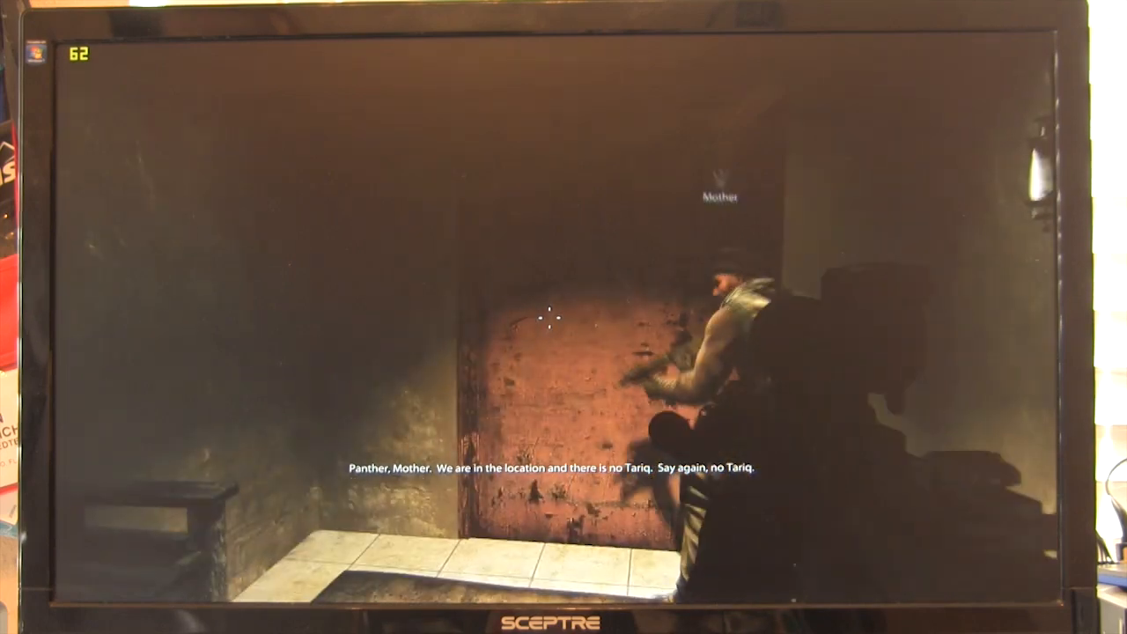
Pause the Medal of Honor mission to bring up the in-game menu.
key("h")
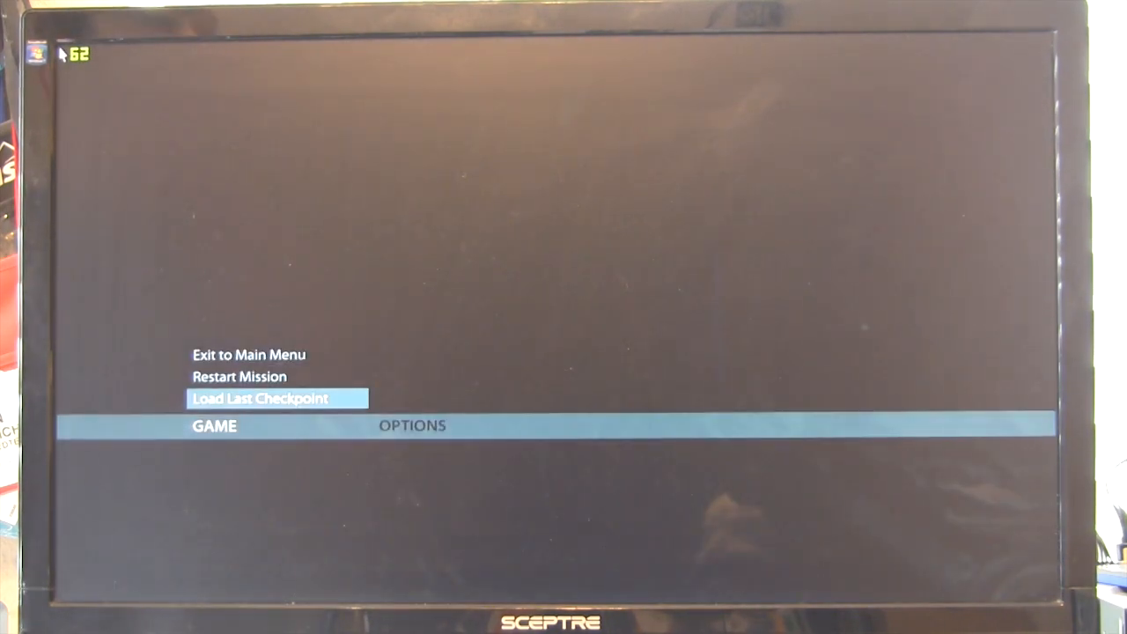
mouse_move(207, 380)
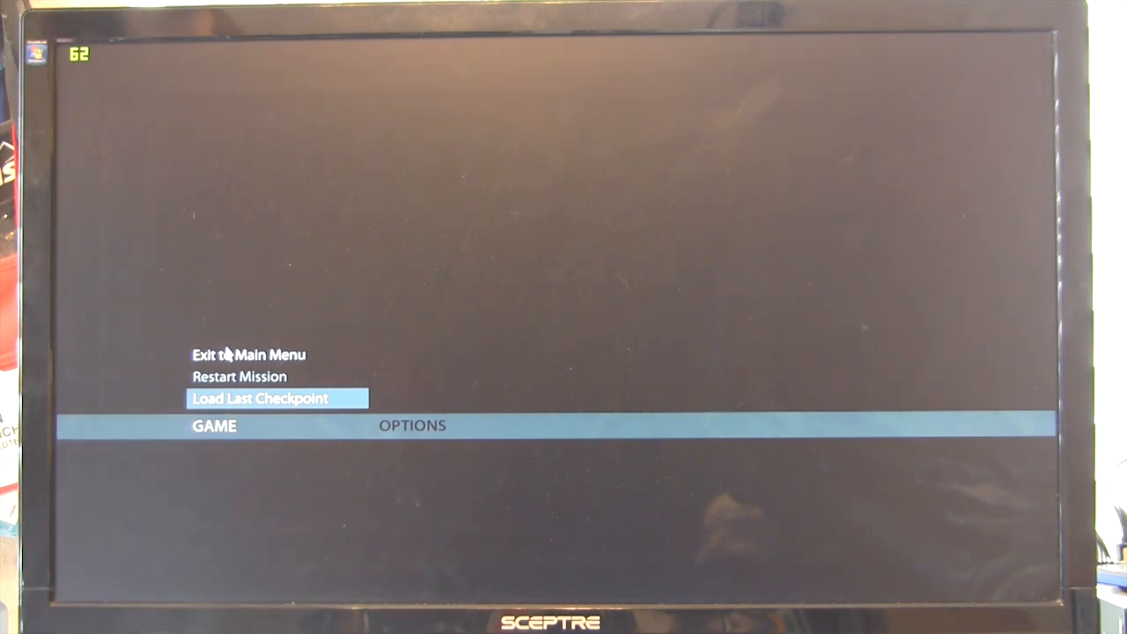
Choose Exit to Main Menu from the pause menu.
left_click(248, 354)
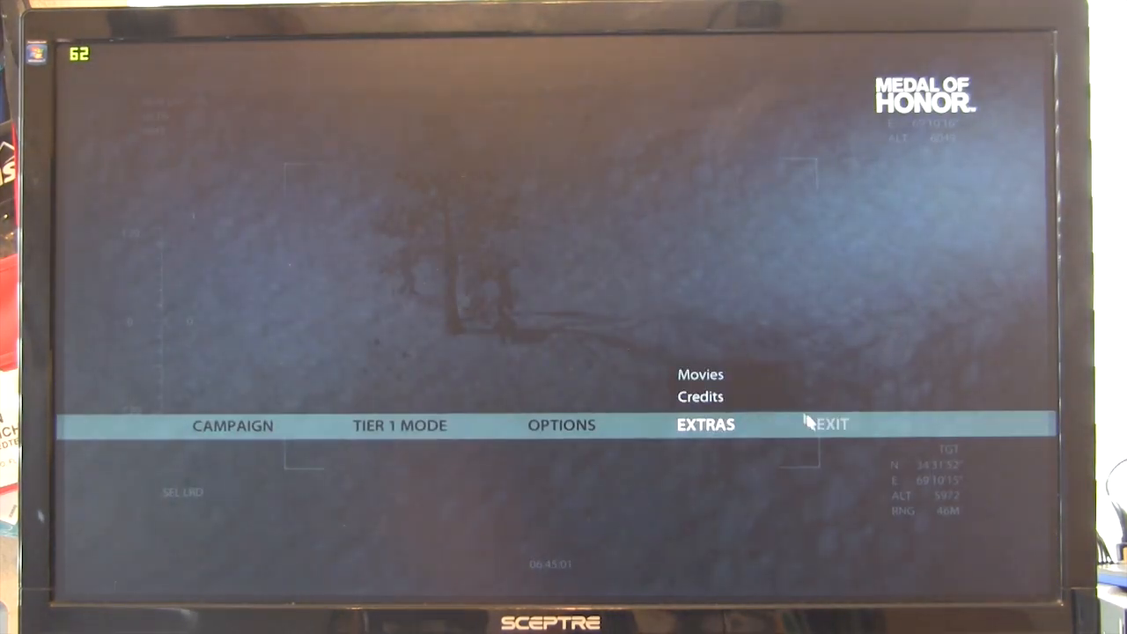